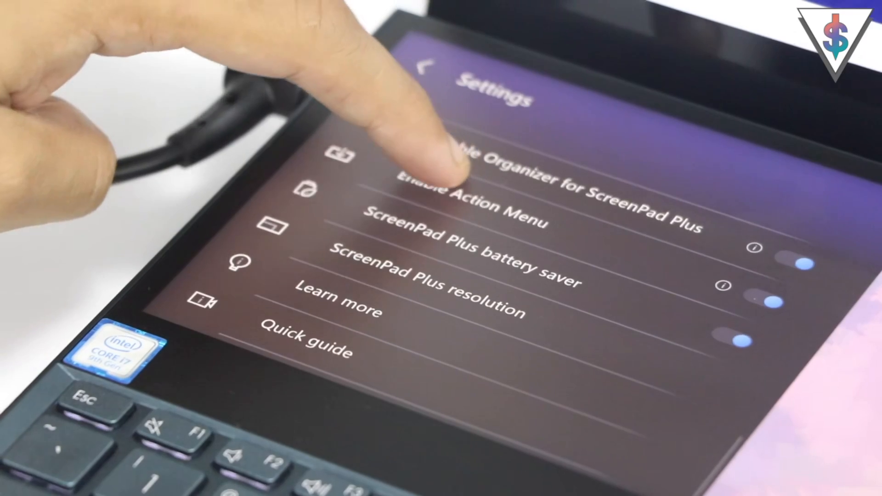
Scroll away from the ScreenPad Plus settings to the desktop with an open window below.
{"action": "scroll", "scroll_direction": "down", "scroll_amount": 3}
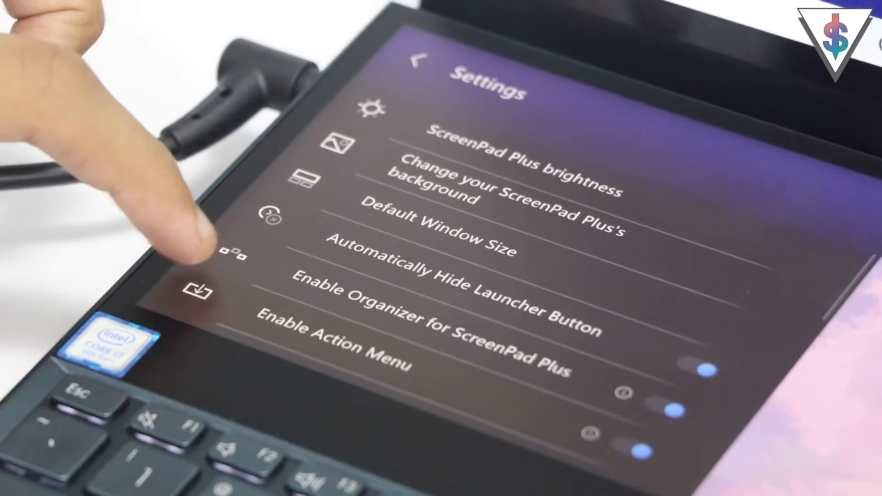
{"action": "scroll", "scroll_direction": "down", "scroll_amount": 3}
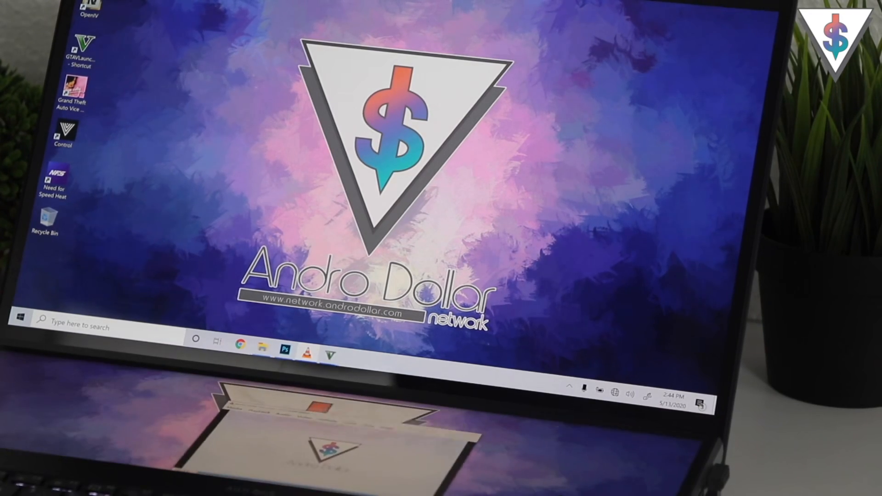
{"action": "left_click", "coordinate": [308, 353]}
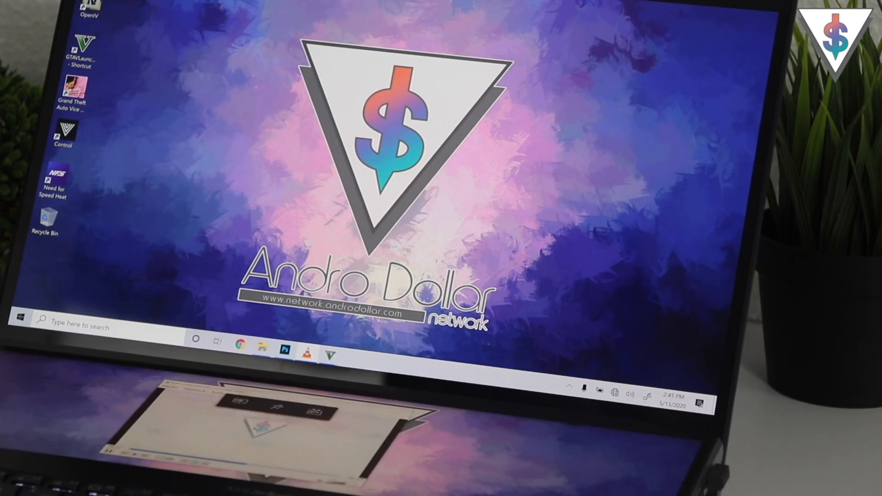
{"action": "left_click", "coordinate": [241, 343]}
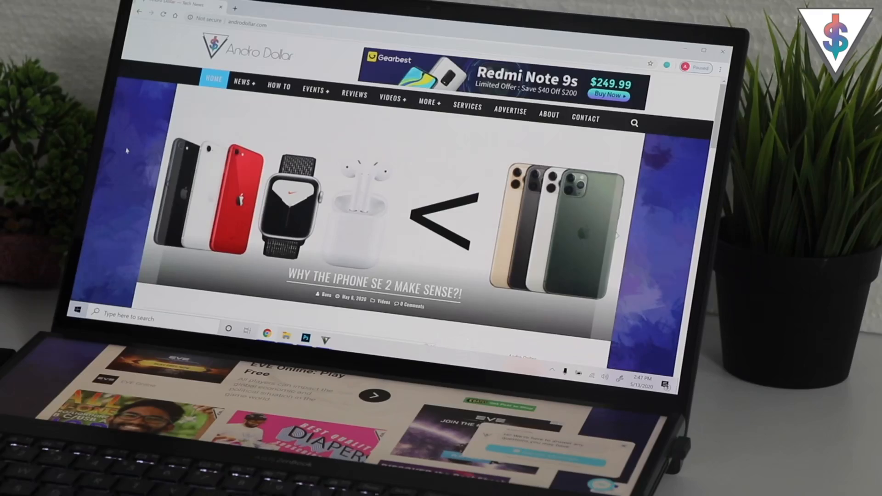
{"action": "scroll", "scroll_direction": "down", "scroll_amount": 3}
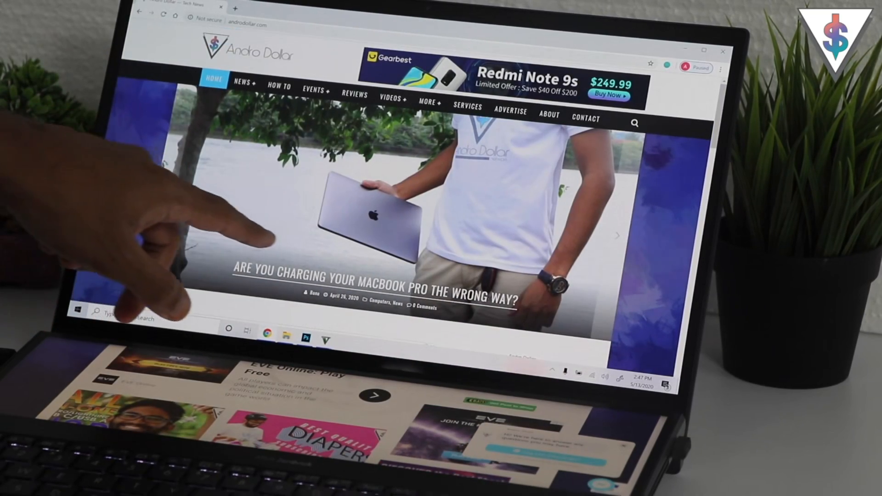
{"action": "left_click", "coordinate": [380, 279]}
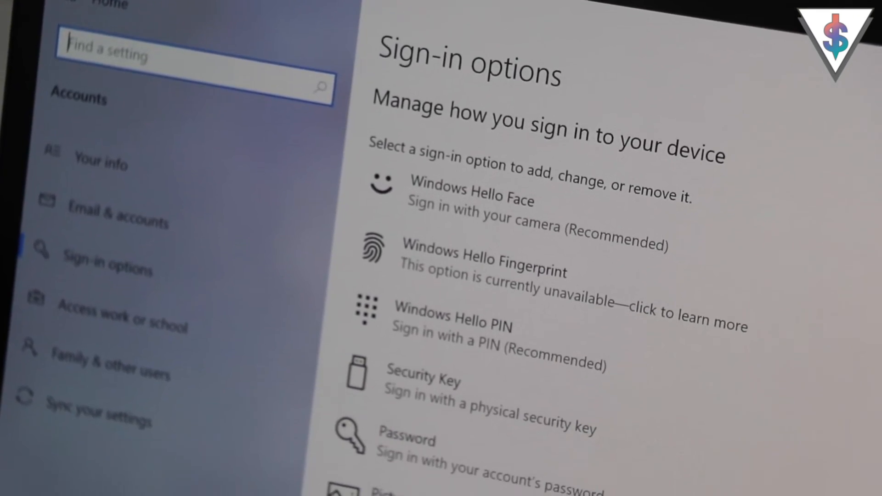
Scroll the Sign-in options page to reveal Picture Password beneath Password.
{"action": "scroll", "scroll_direction": "down", "scroll_amount": 3}
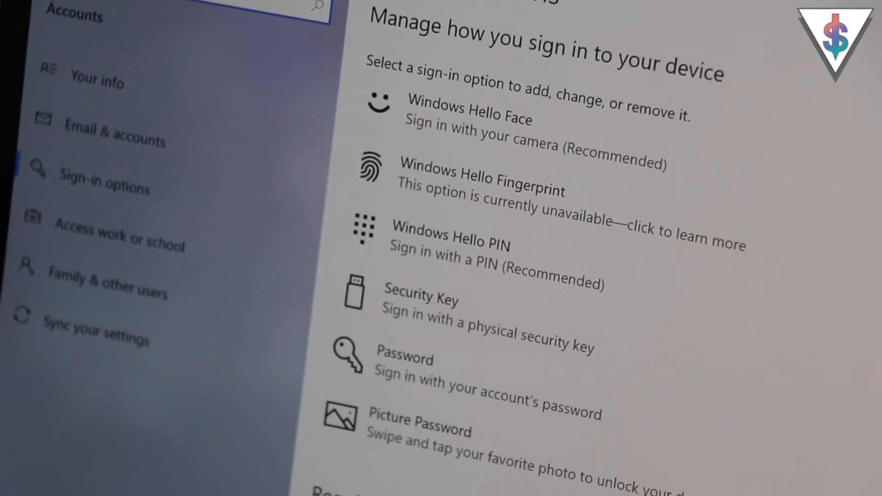